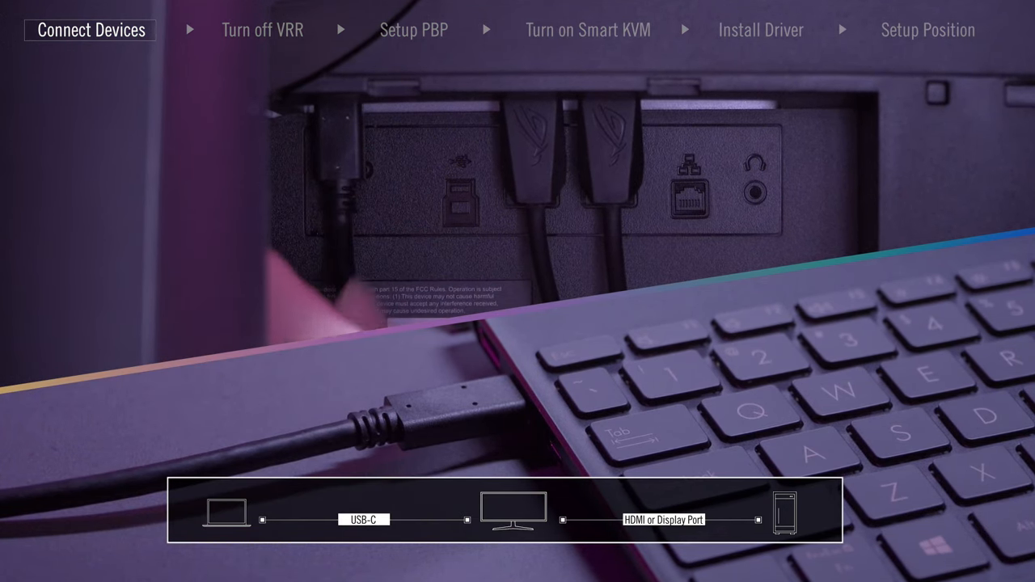
- Cable the laptop to the monitor's USB-C port and the PC to HDMI/DisplayPort
click(262, 30)
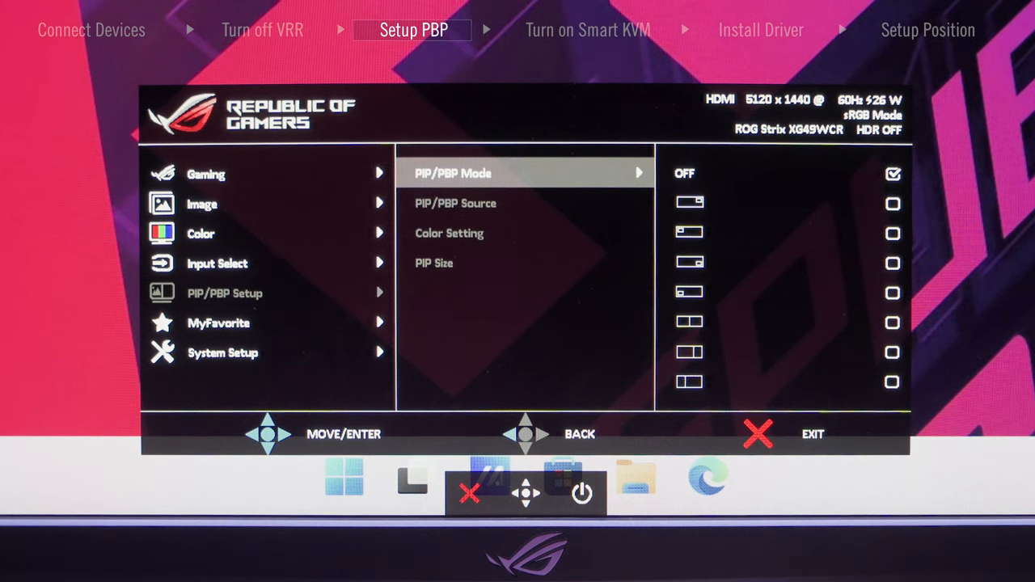
- Choose a PBP layout under PIP/PBP Setup > PIP/PBP Mode
key(Down)
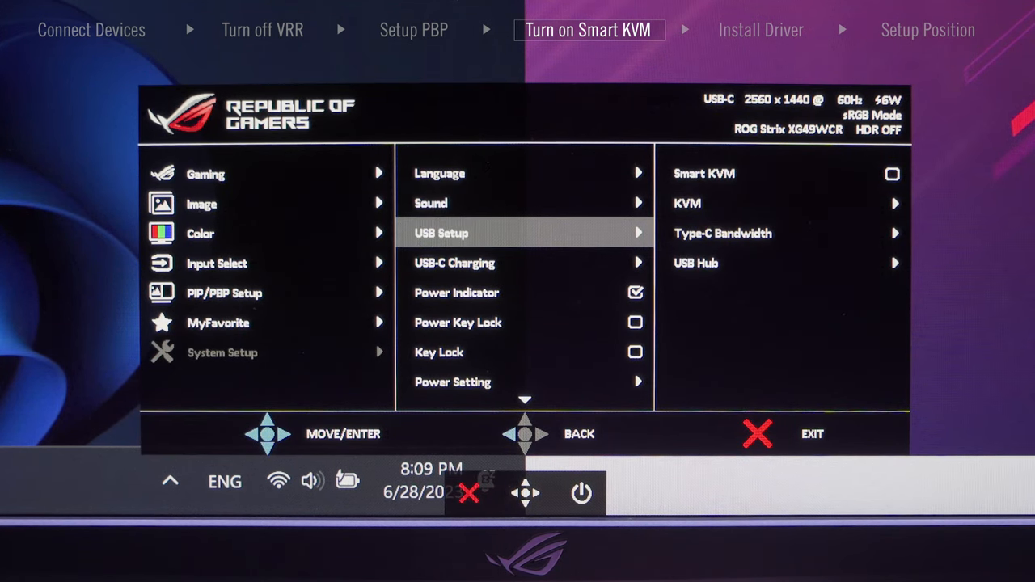
- Enable Smart KVM under System Setup > USB Setup and allow it to make changes
click(756, 433)
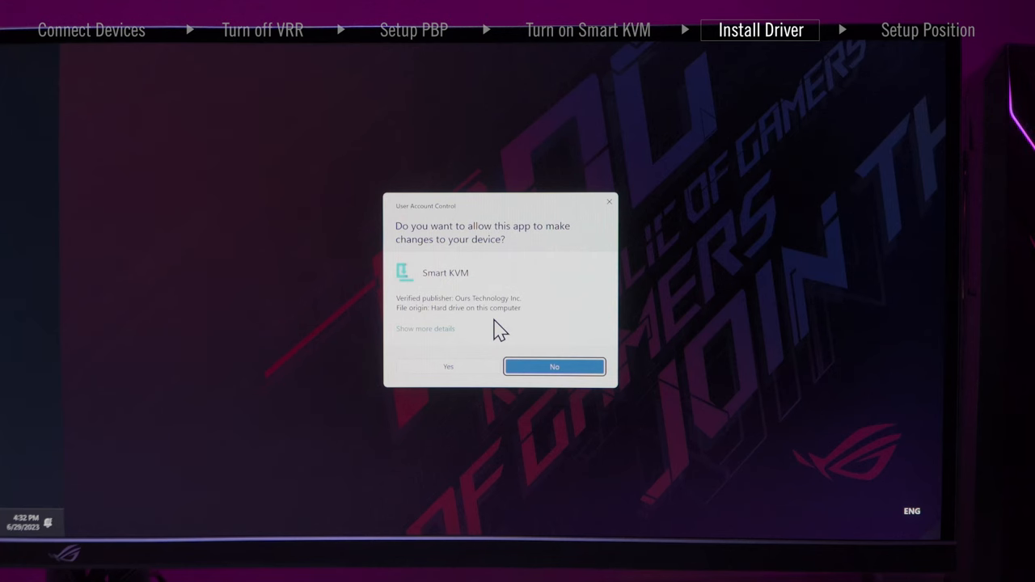
click(553, 366)
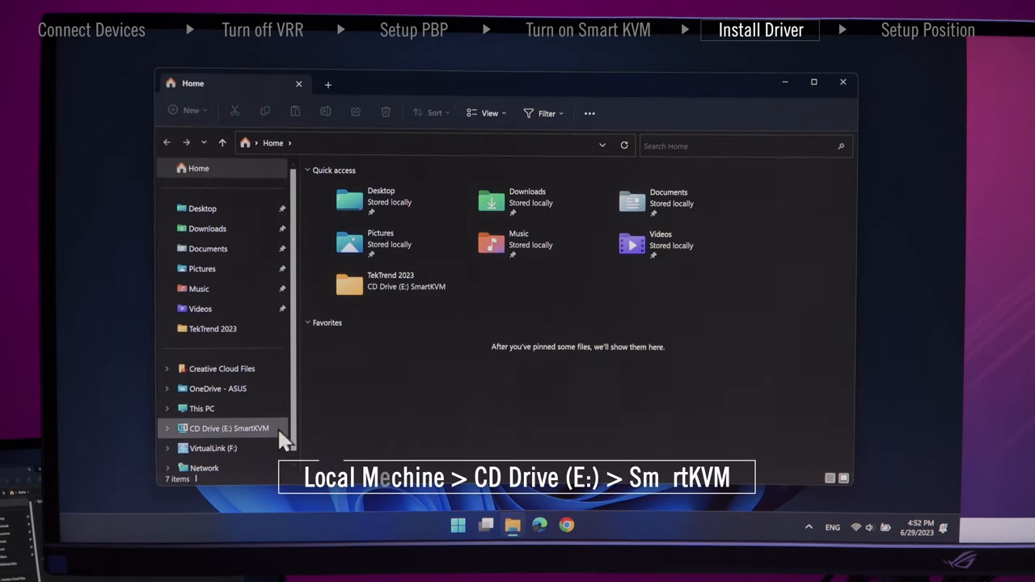
- Launch the Smart KVM driver installer from CD Drive (E:) SmartKVM
click(230, 427)
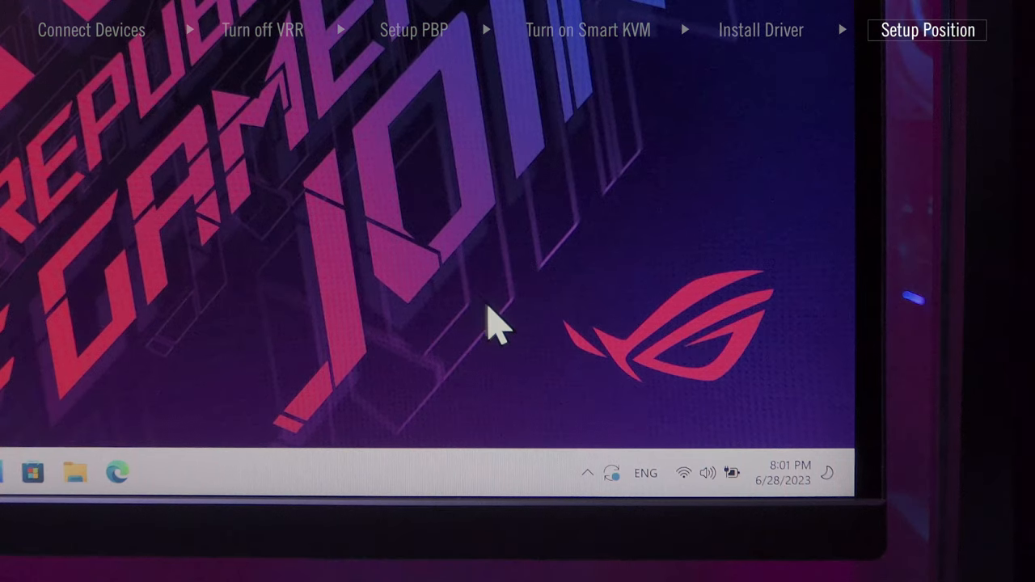
- Set the laptop and PC screen positions in the Smart KVM layout settings
click(589, 472)
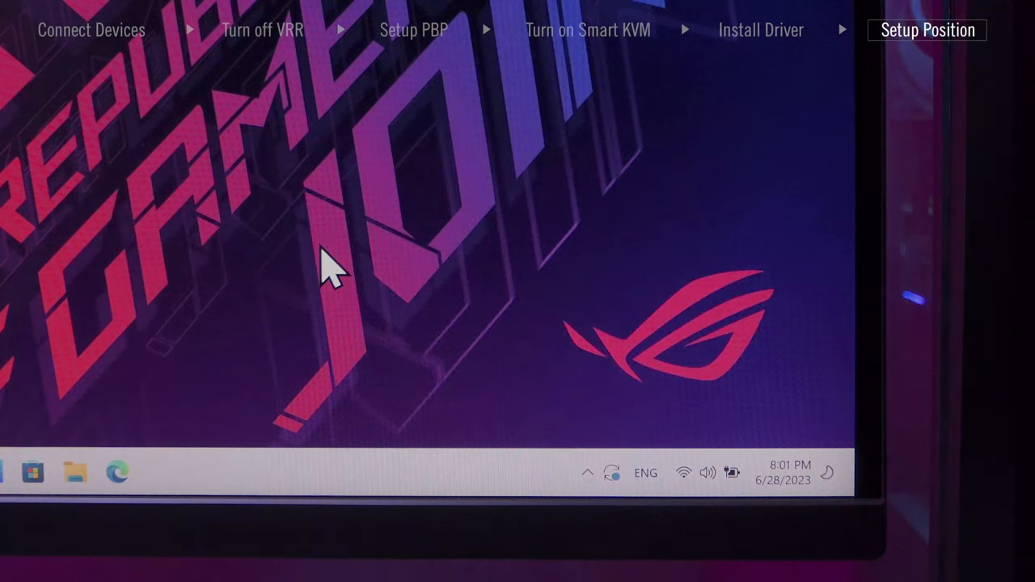
click(587, 472)
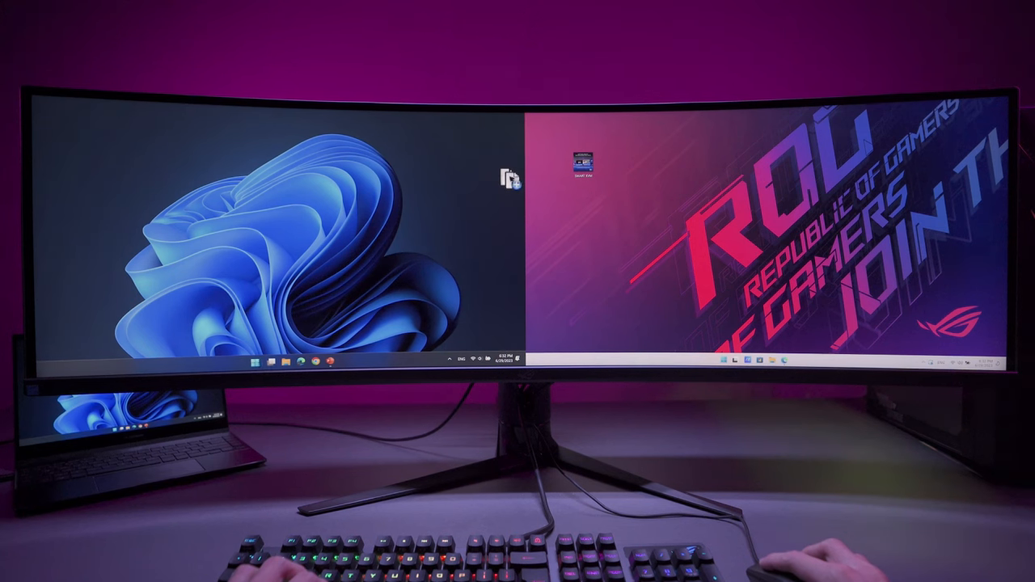
- Drag the Smart KVM seamless-switching image from the PC desktop onto the slide beside the TEXT label
drag(507, 179, 45, 110)
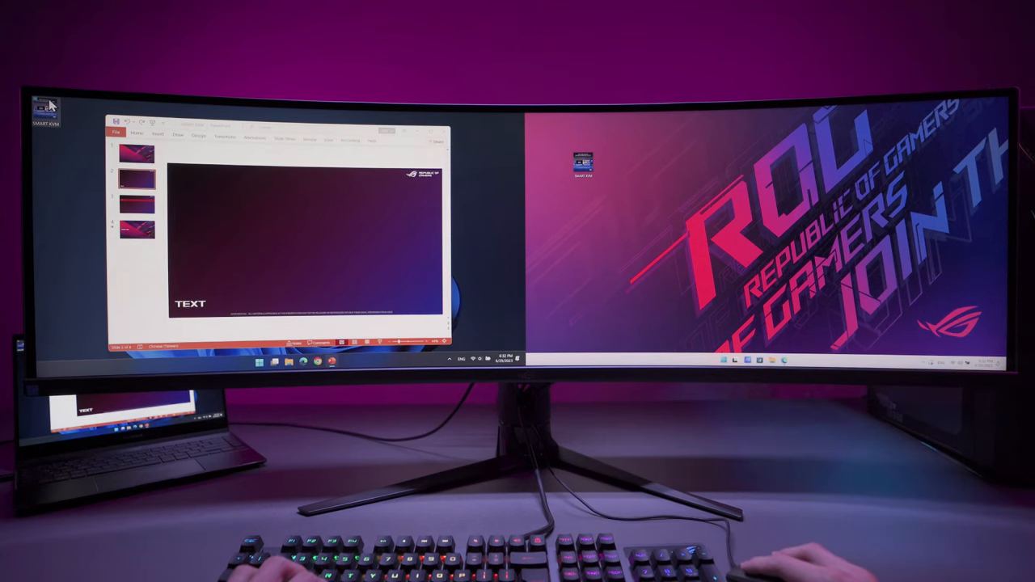
click(136, 178)
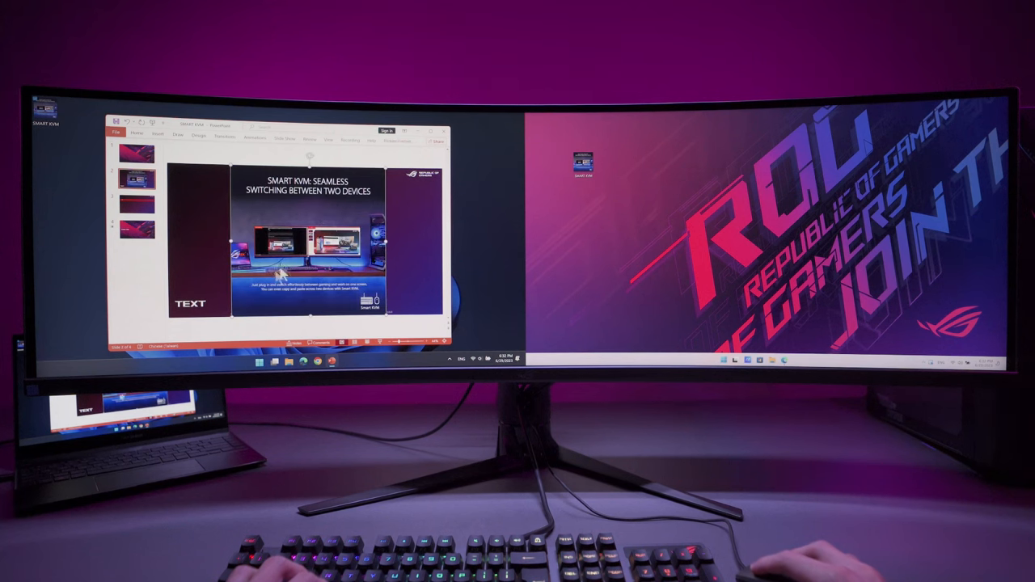
click(191, 304)
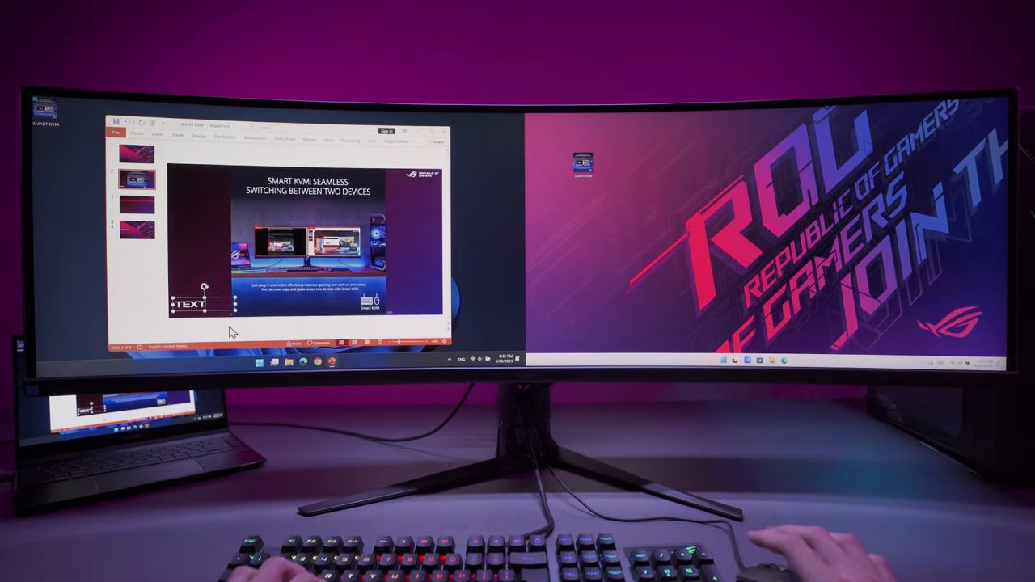